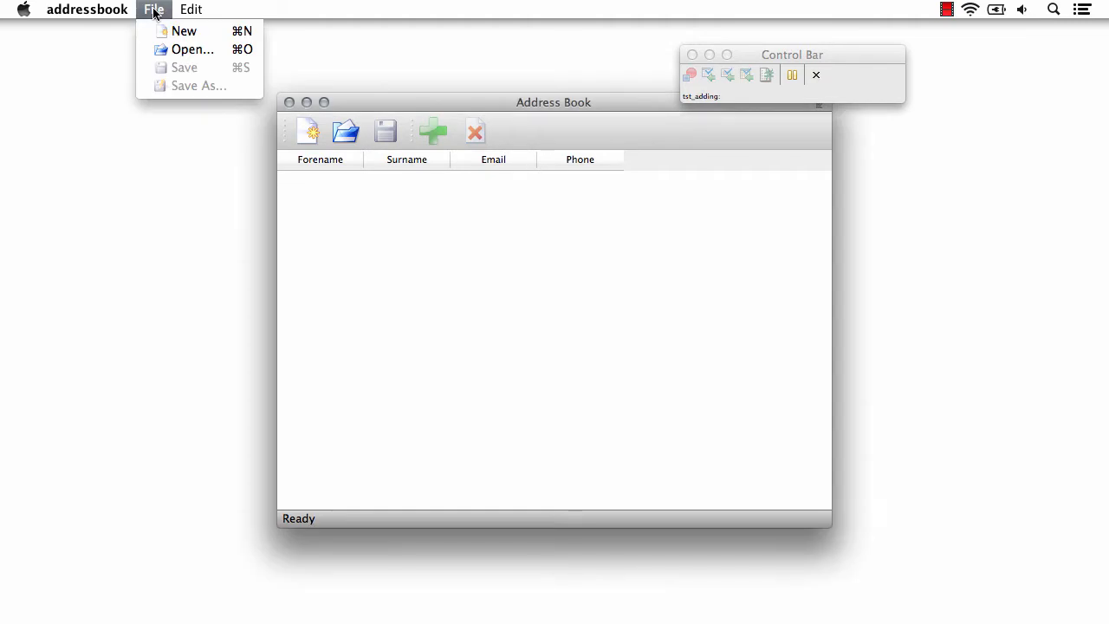
Run the test until it halts at the line 22 breakpoint with an empty address book
left_click(183, 31)
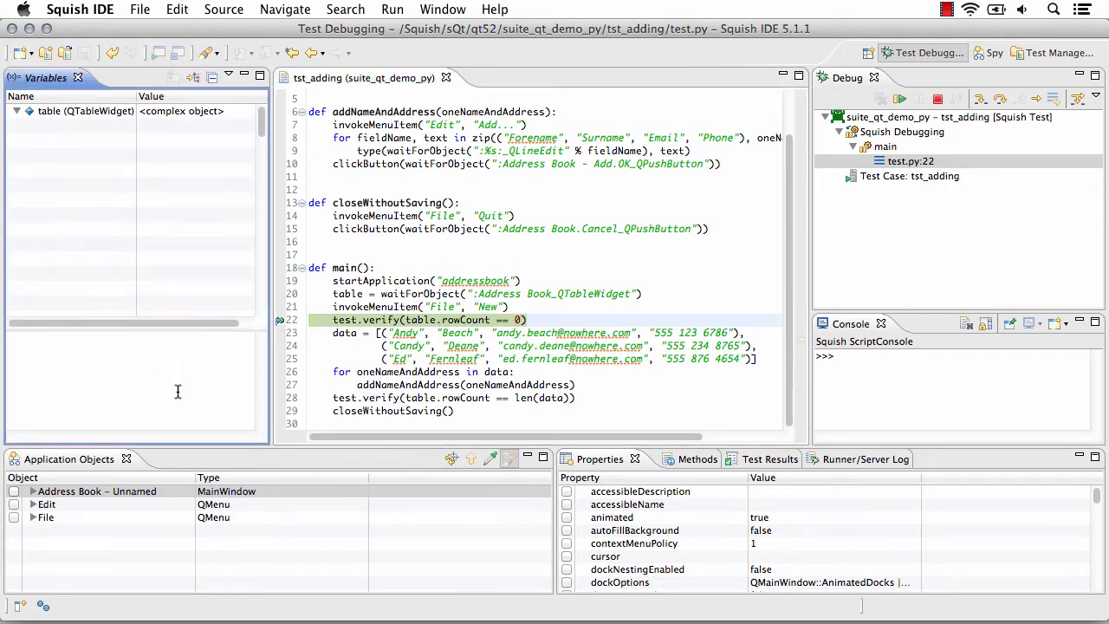
Expand the table (QTableWidget) variable to list its font, geometry and size properties
left_click(17, 111)
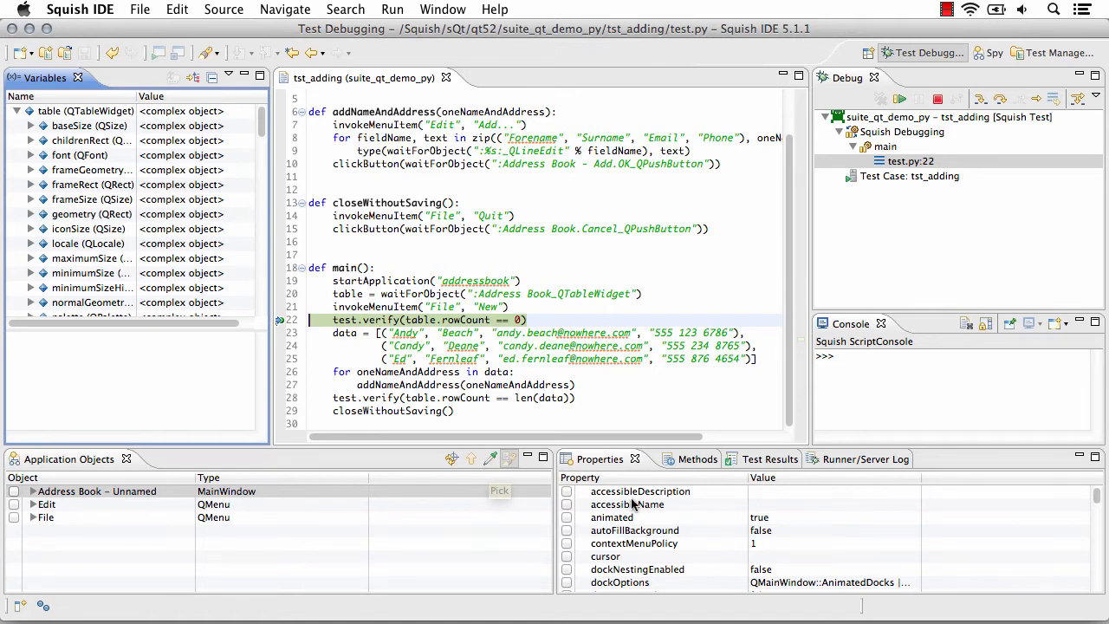
mouse_move(883, 403)
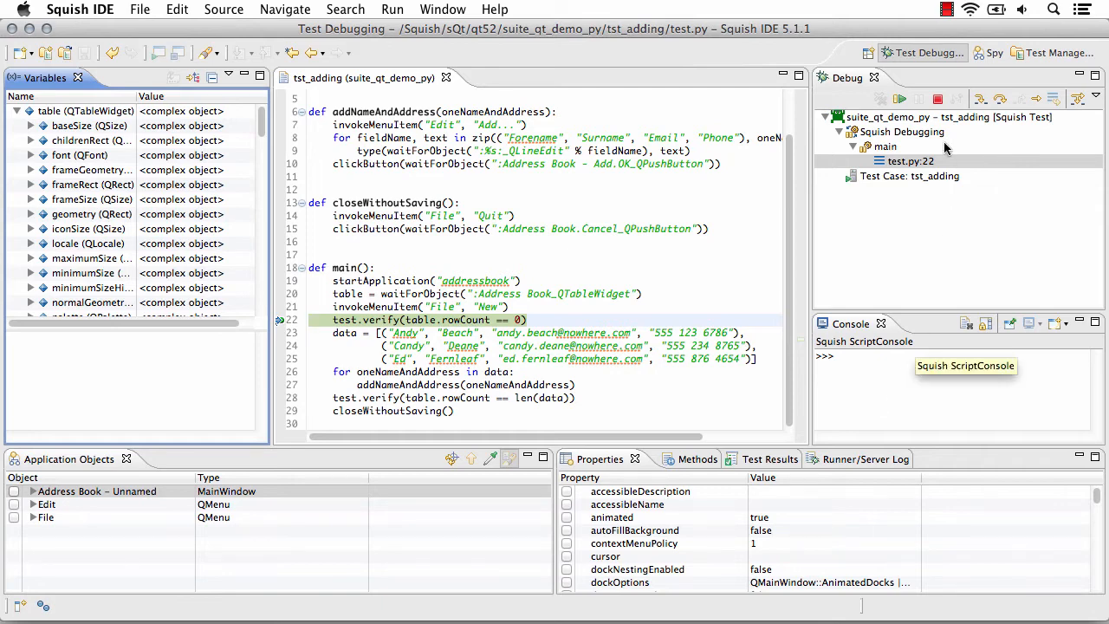
mouse_move(980, 97)
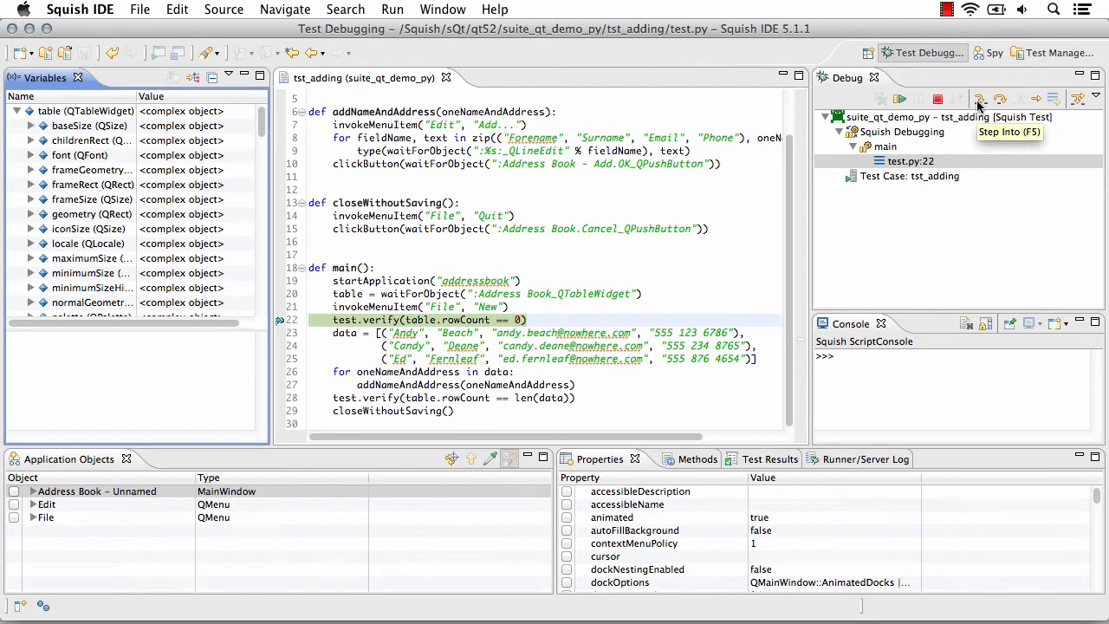
mouse_move(1002, 98)
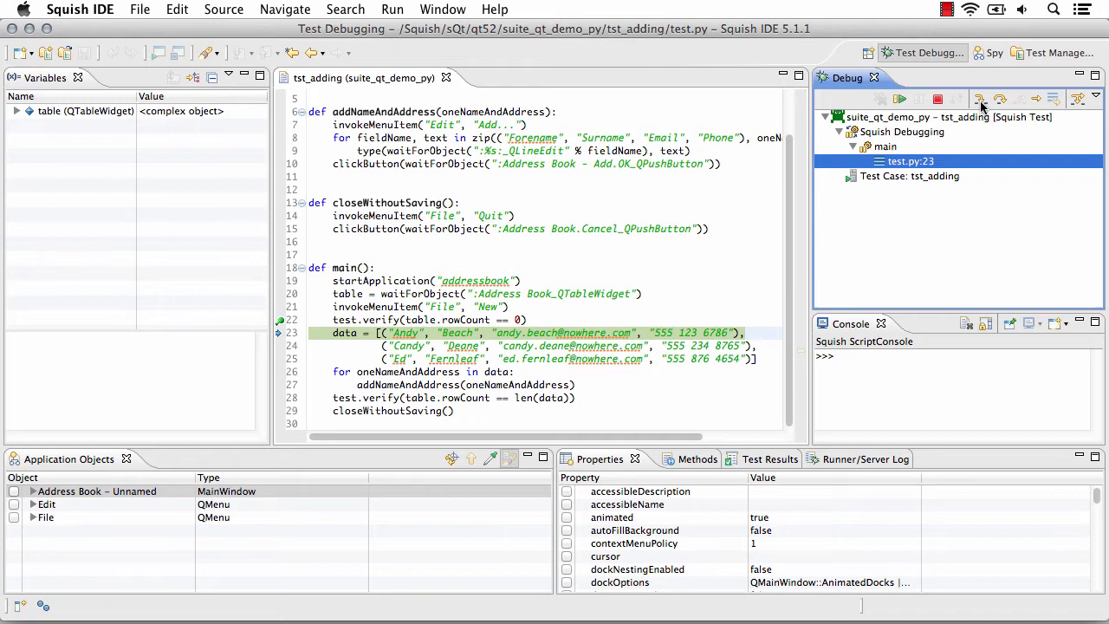
mouse_move(900, 99)
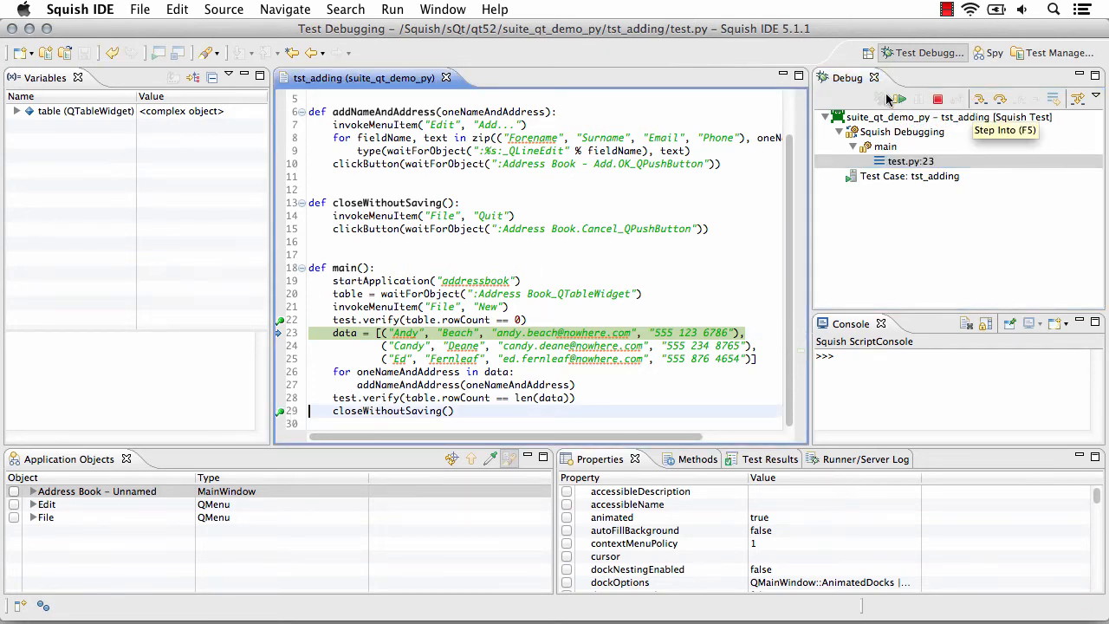
mouse_move(898, 99)
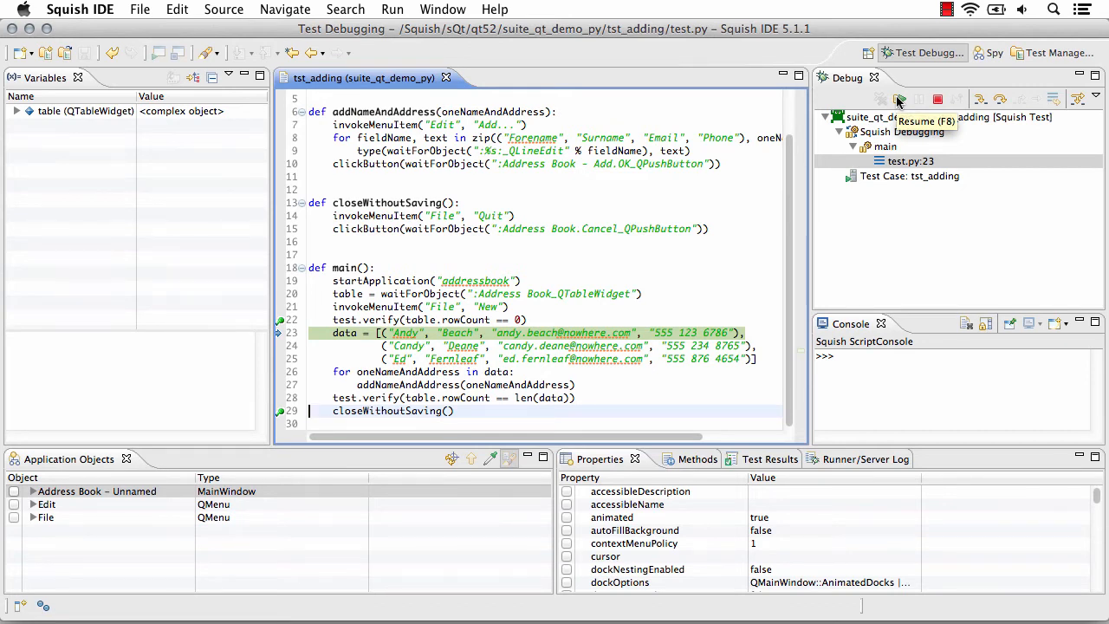
mouse_move(985, 98)
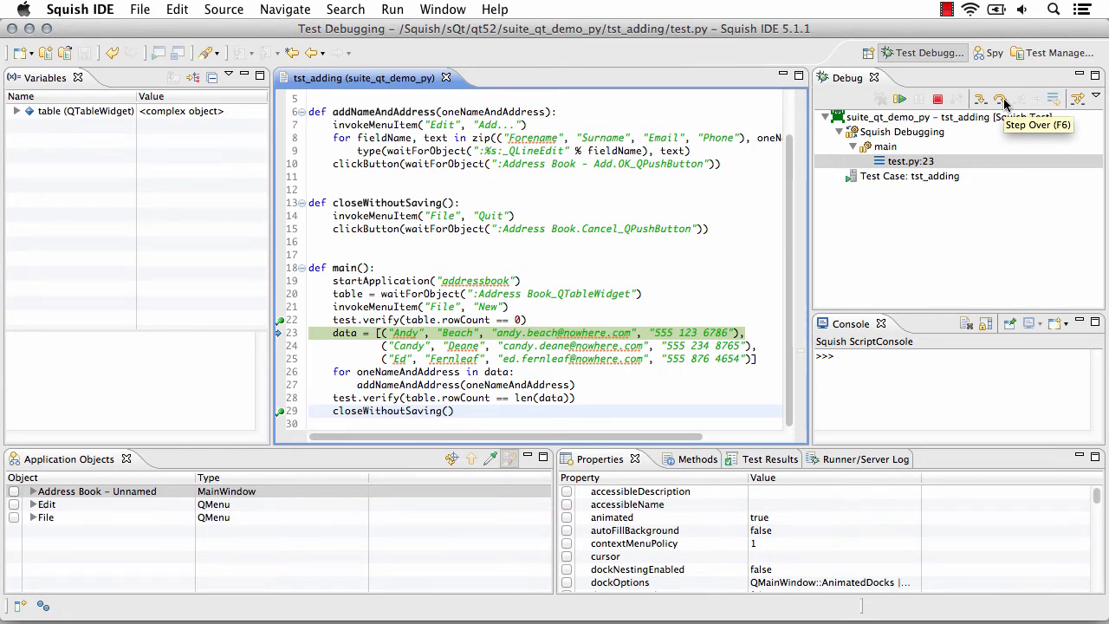
mouse_move(900, 98)
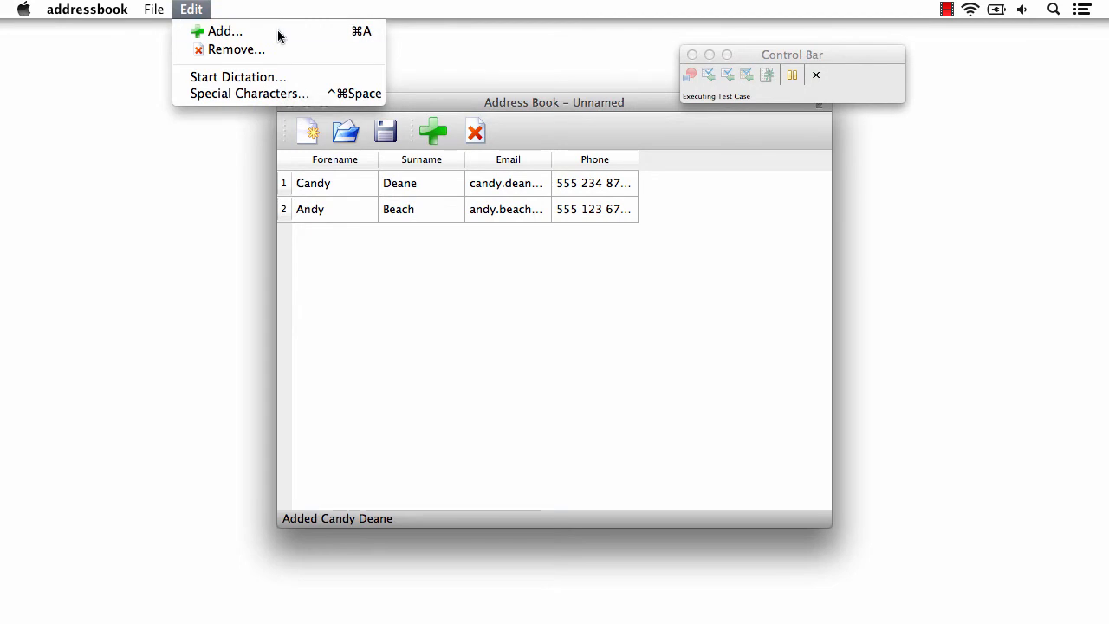
Step past the row-count check and resume until paused at closeWithoutSaving on line 29
left_click(226, 31)
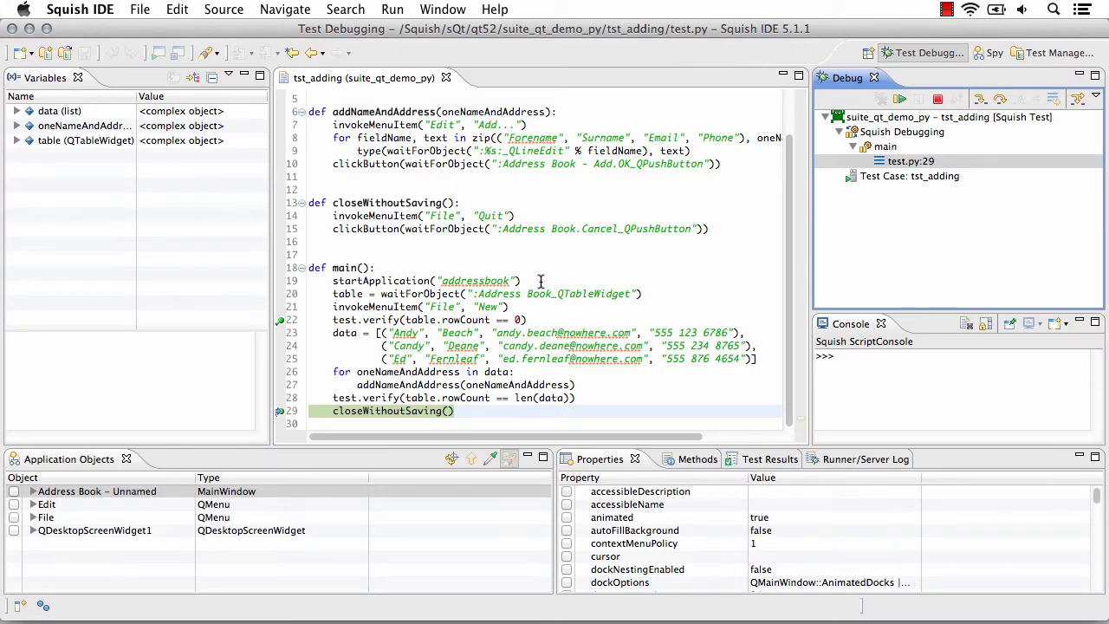
mouse_move(471, 411)
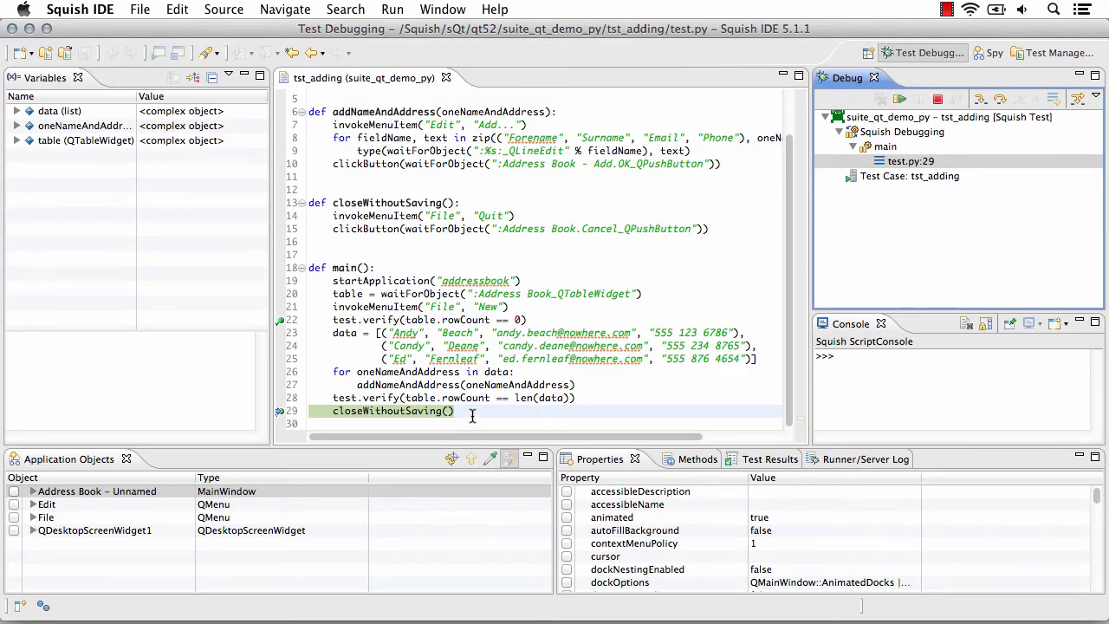
mouse_move(982, 99)
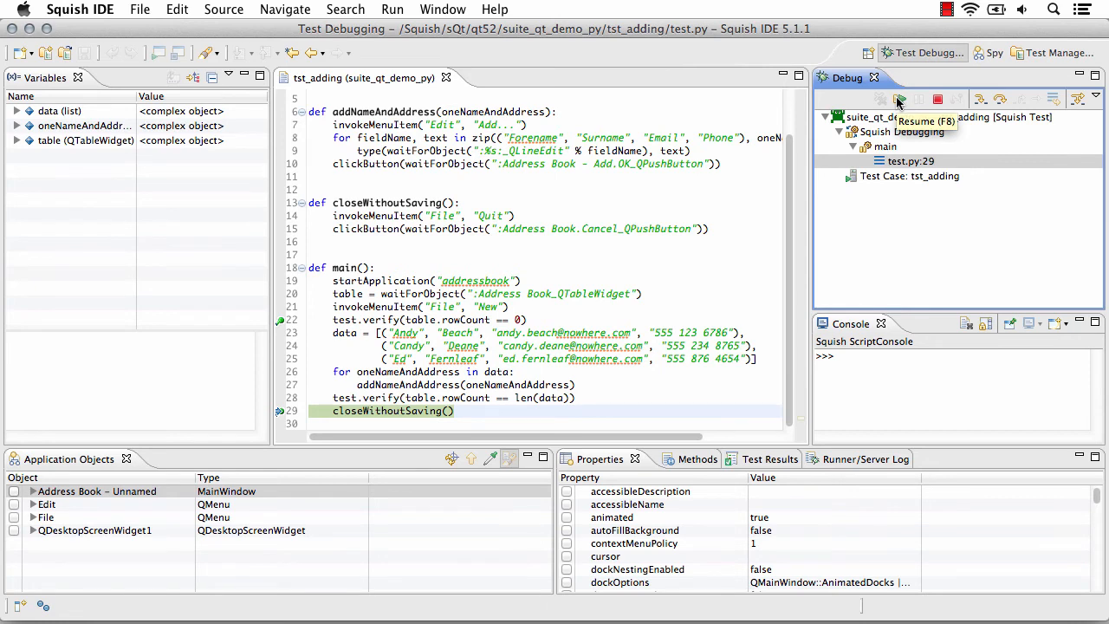
mouse_move(937, 99)
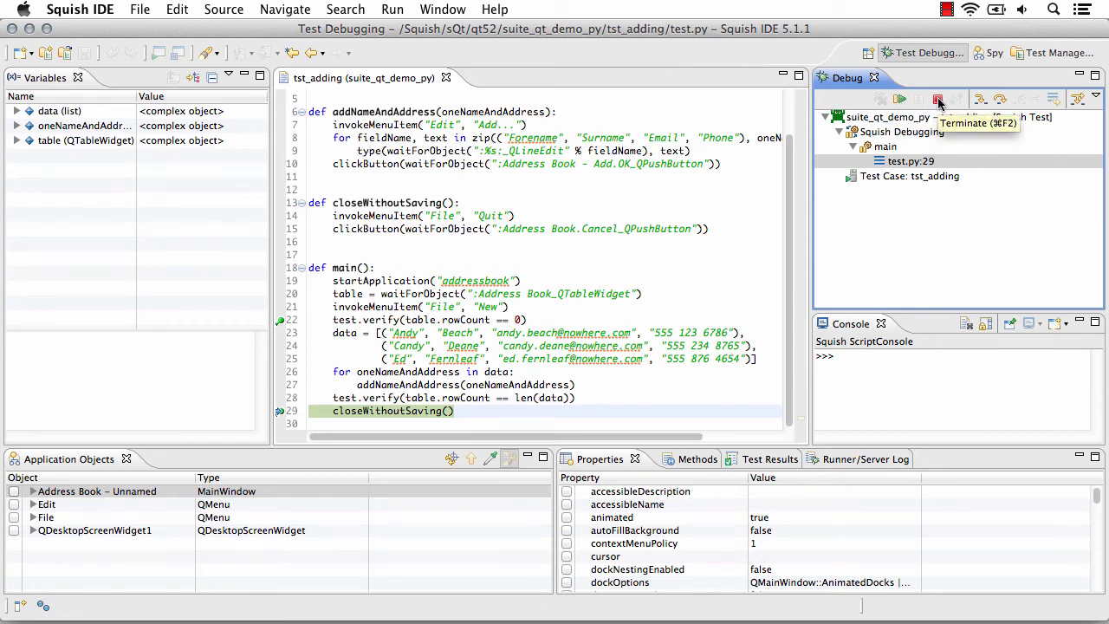